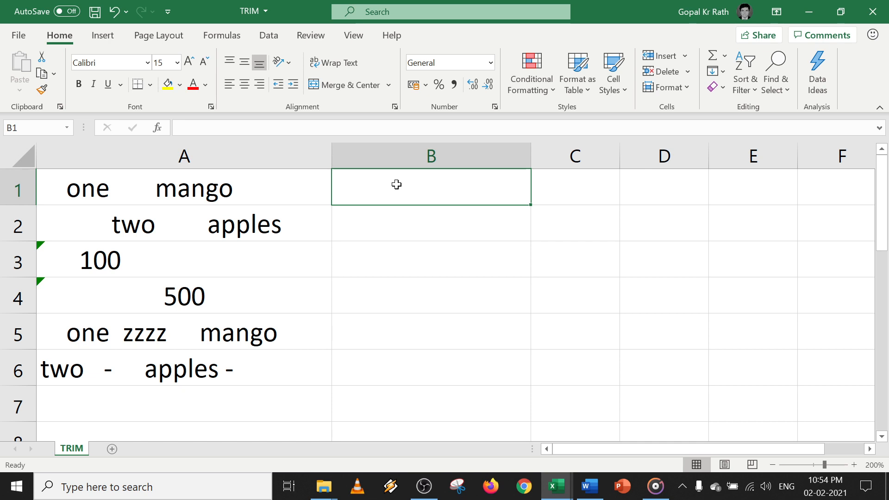
pyautogui.moveTo(361, 225)
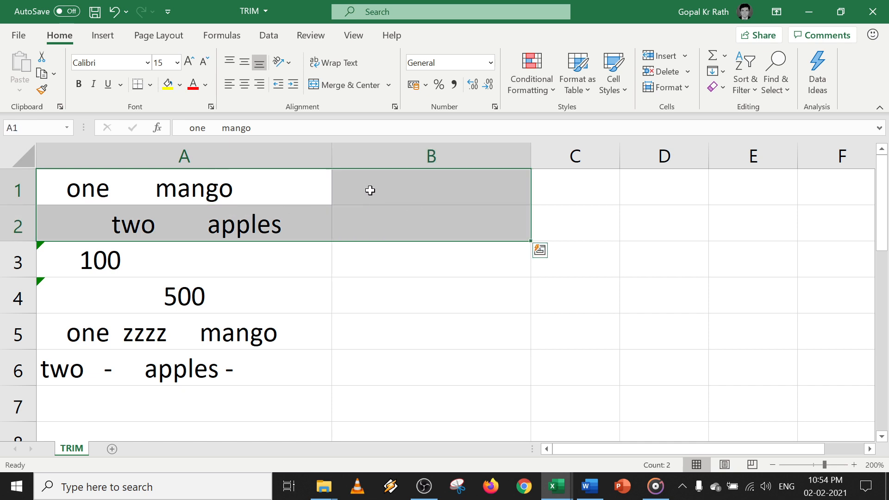
# - Enter =TRIM(A1) in B1 to clean the spacing of 'one mango'
pyautogui.click(430, 187)
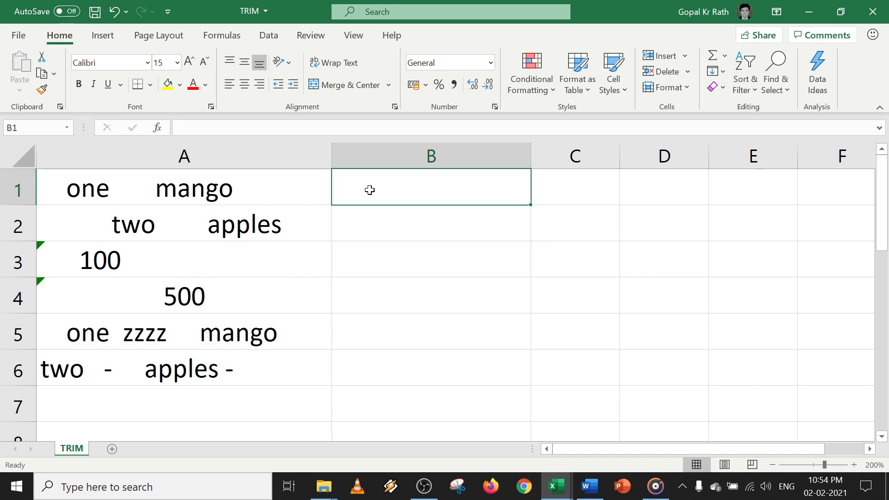
pyautogui.write('=trim')
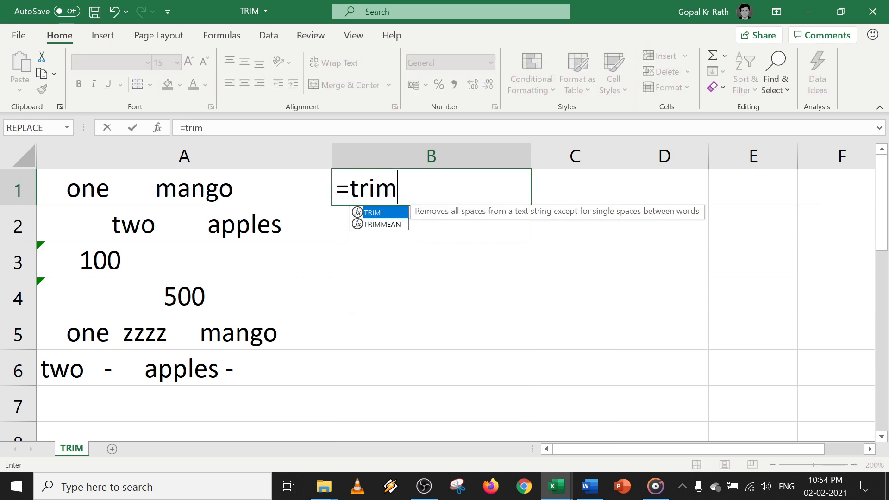
pyautogui.click(184, 188)
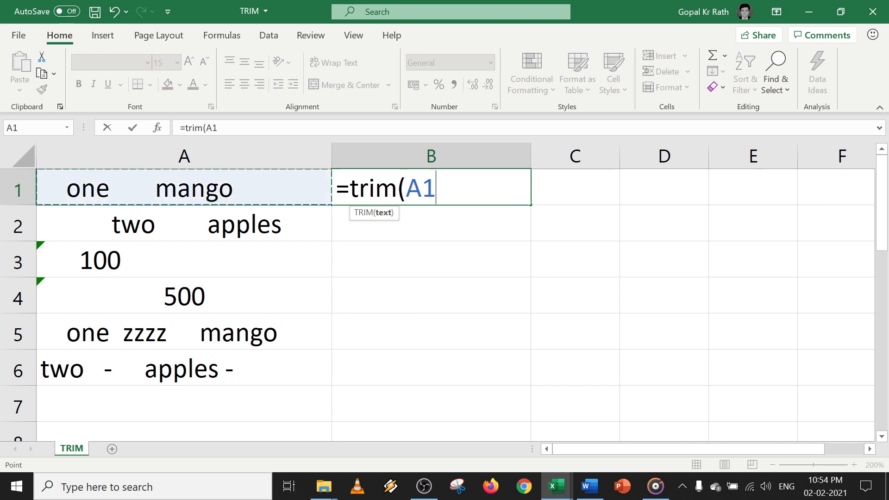
pyautogui.write(')')
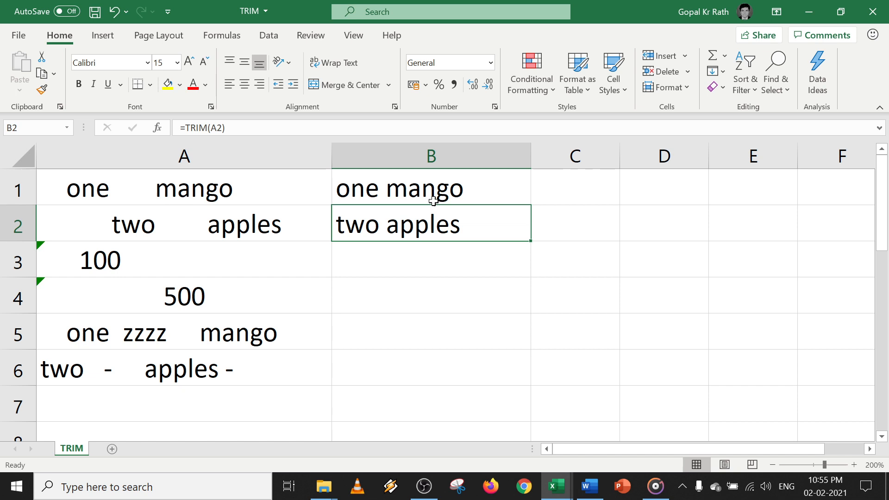
# - Wrap the B3:B4 TRIM formulas in VALUE() and show 100 and 500 with two decimals
pyautogui.click(430, 260)
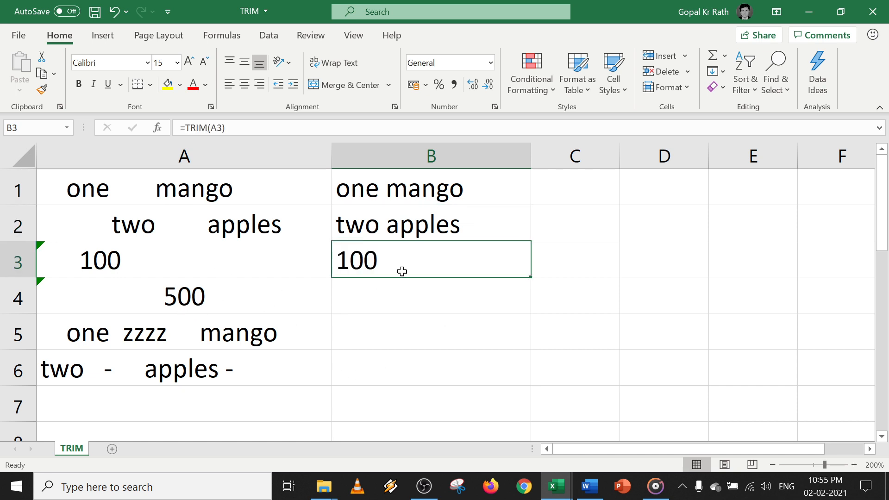
pyautogui.click(431, 295)
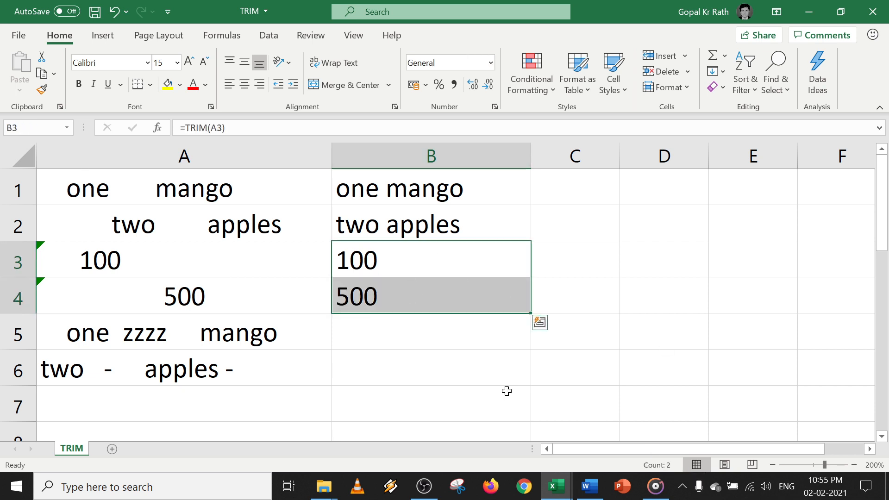
pyautogui.doubleClick(429, 260)
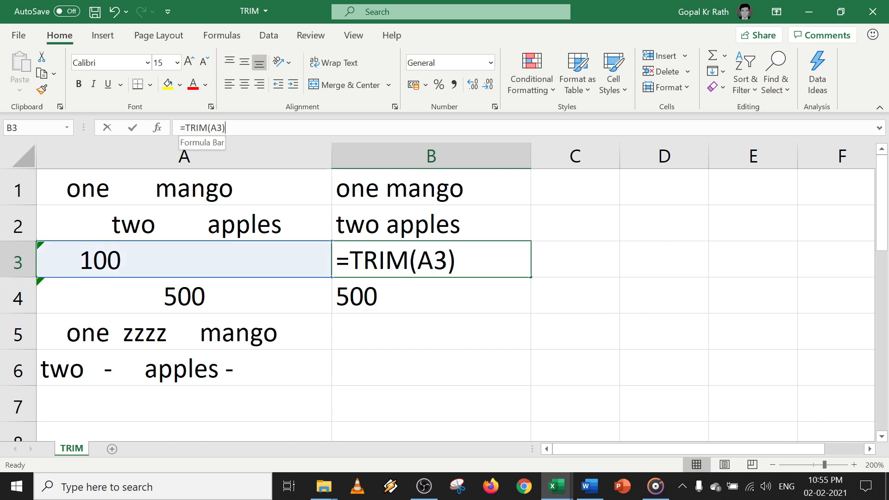
pyautogui.write('valu')
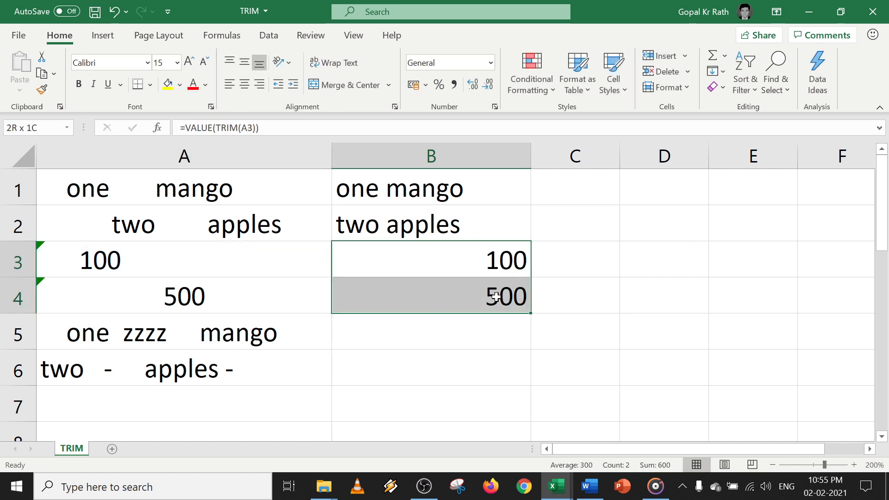
pyautogui.click(452, 85)
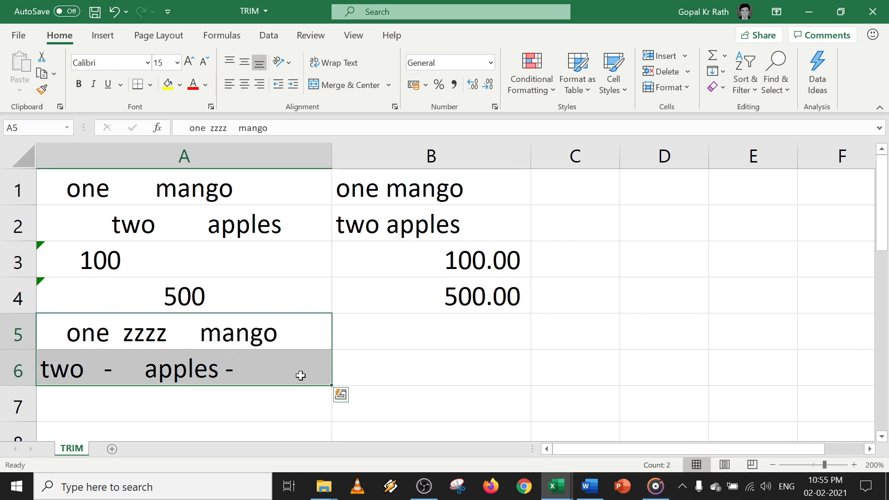
pyautogui.moveTo(96, 388)
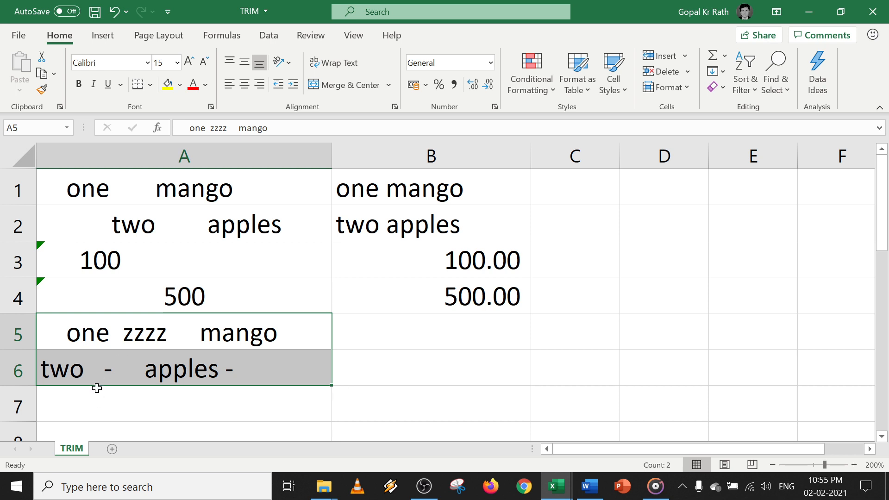
# - Enter =TRIM(SUBSTITUTE(A5,"z","")) in B5 and accept Excel's suggested correction
pyautogui.click(429, 331)
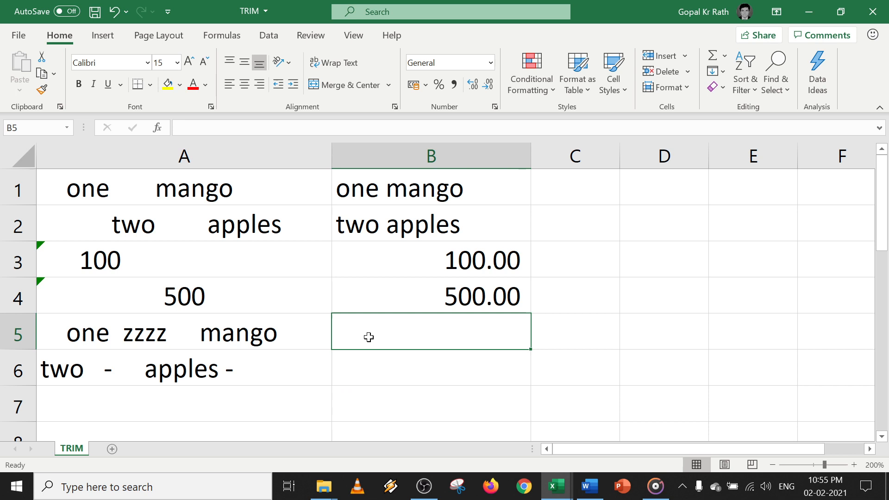
pyautogui.write('=tr')
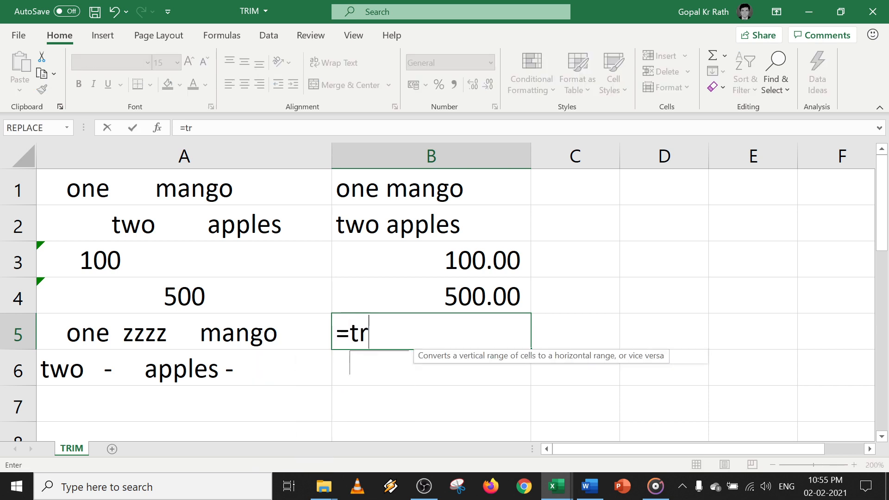
pyautogui.write('im(')
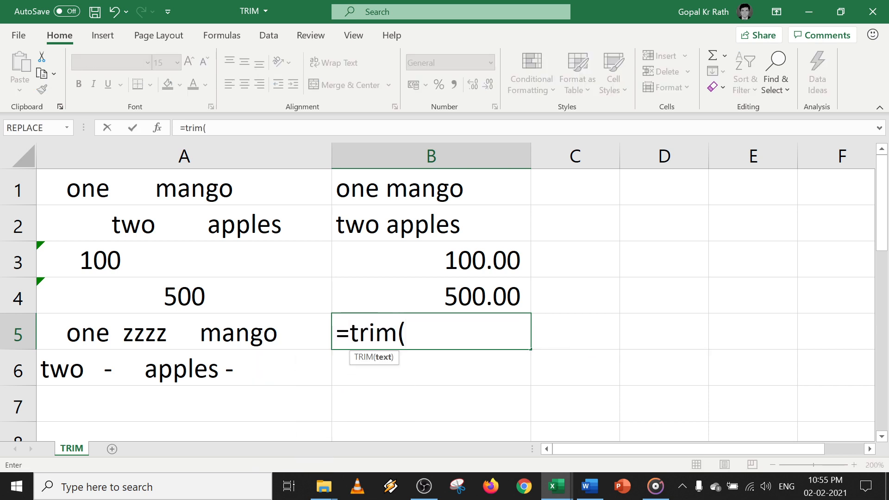
pyautogui.write('sub')
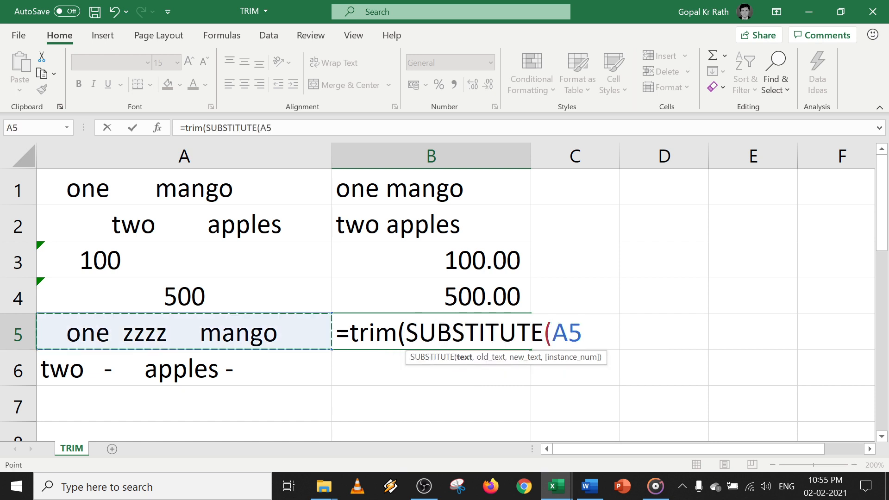
pyautogui.write(',')
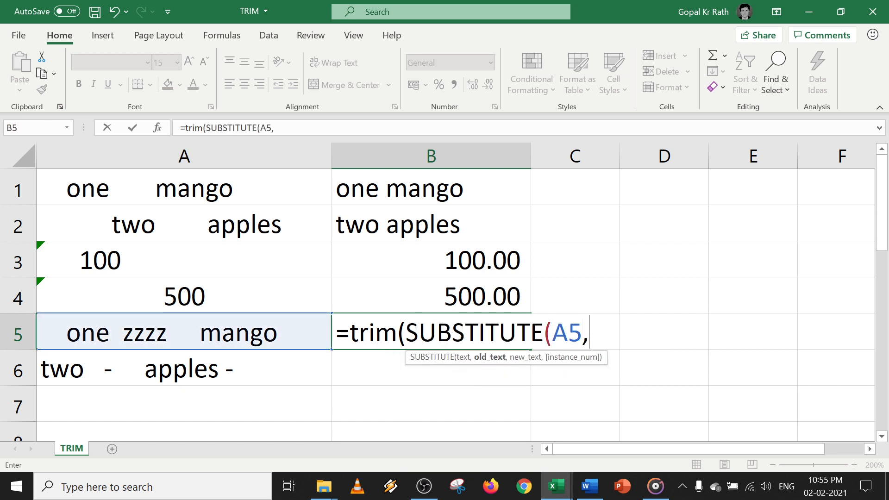
pyautogui.write('"z"')
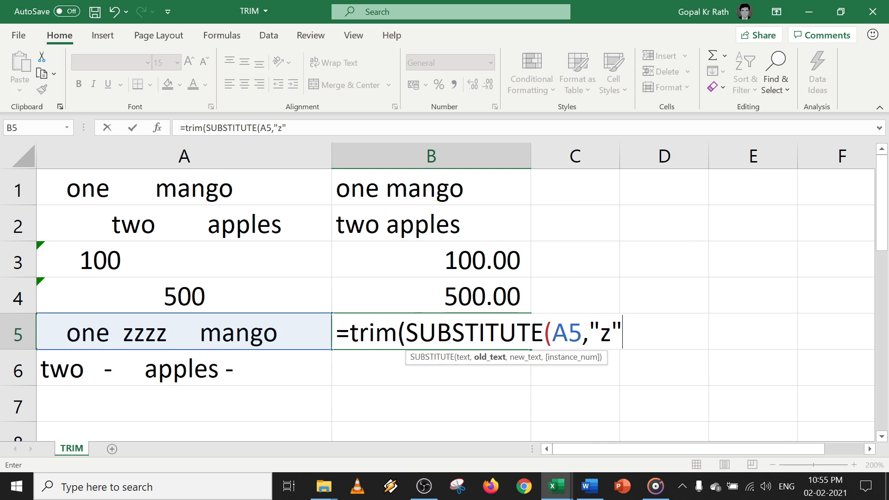
pyautogui.write(',""')
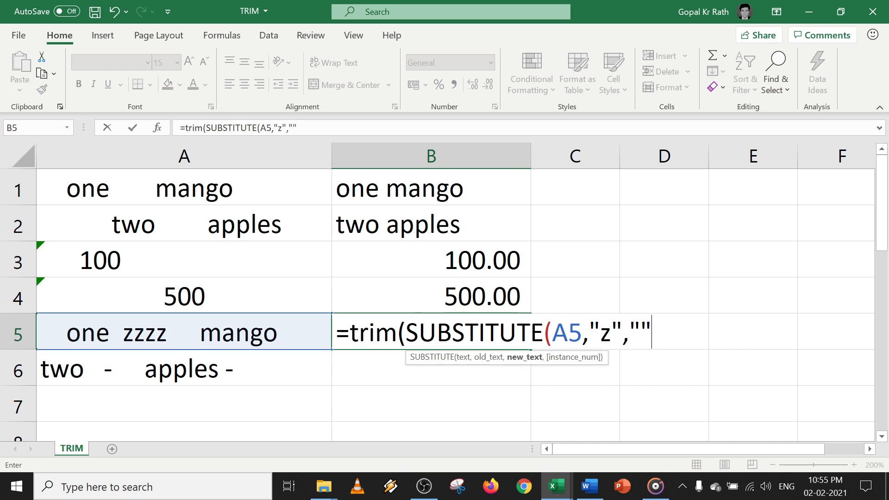
pyautogui.write(')')
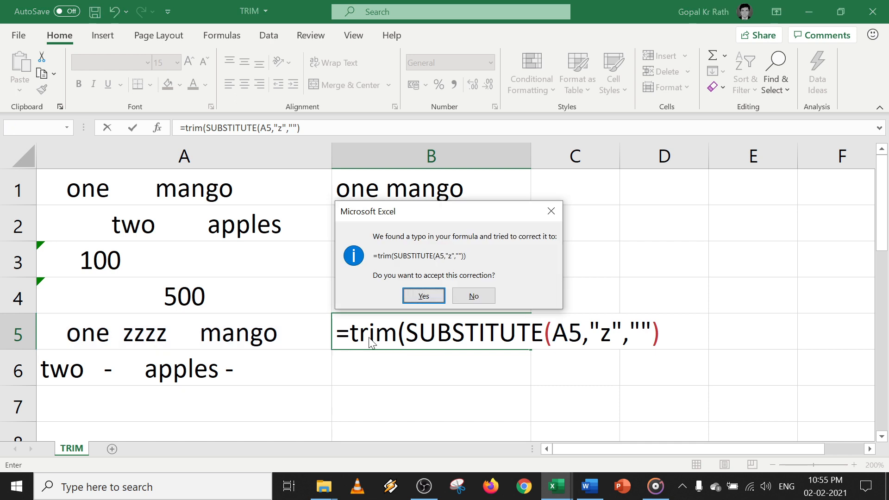
pyautogui.click(423, 295)
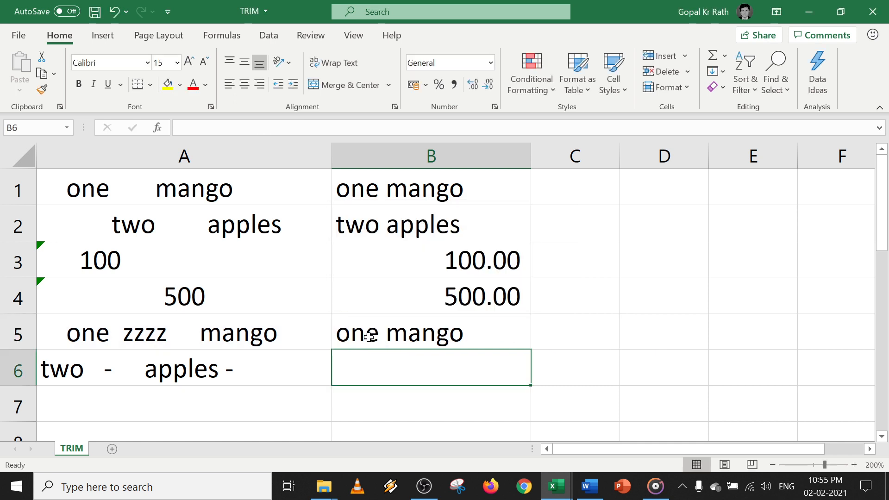
# - Copy B5's formula to B6, substituting "-" instead of "z", and check the result
pyautogui.click(431, 332)
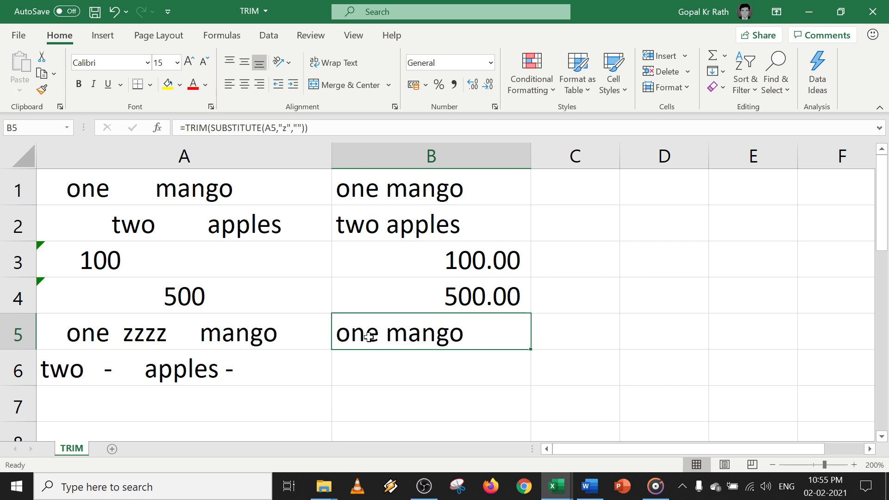
pyautogui.click(430, 368)
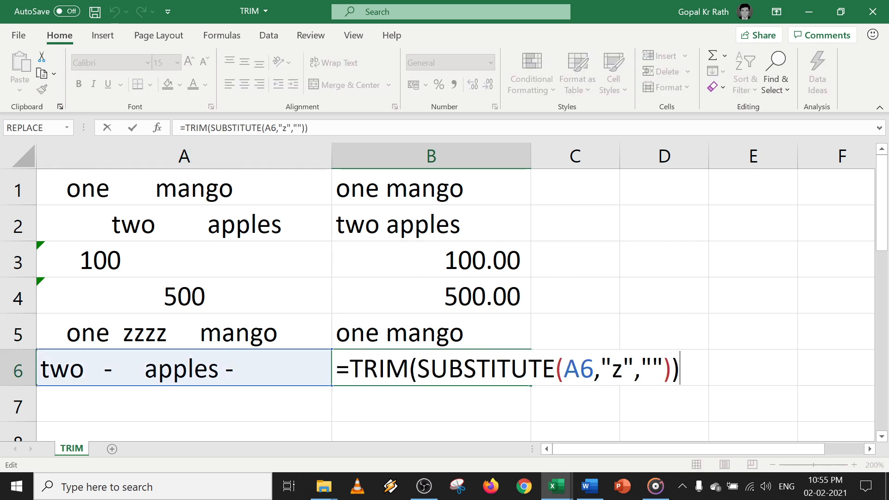
pyautogui.press('Backspace')
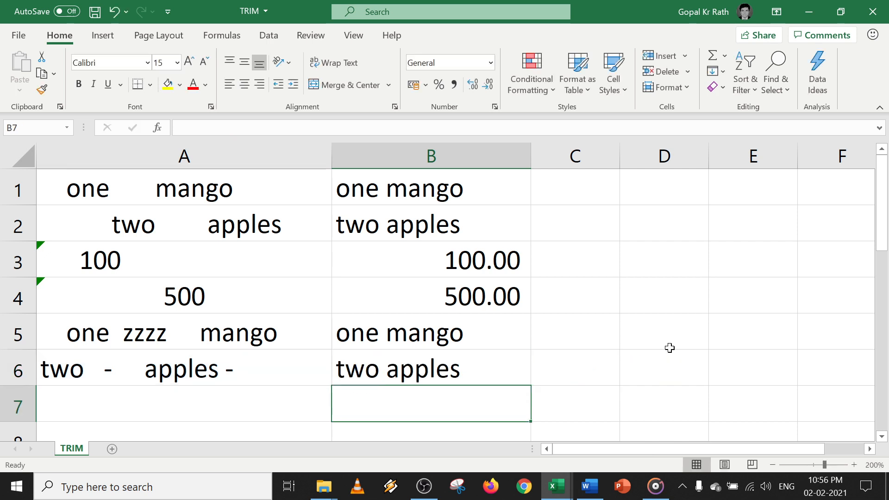
pyautogui.click(430, 367)
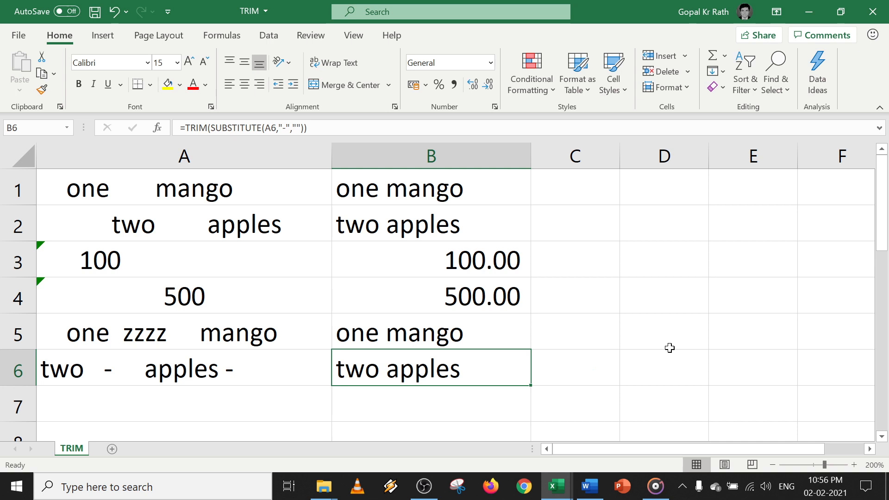